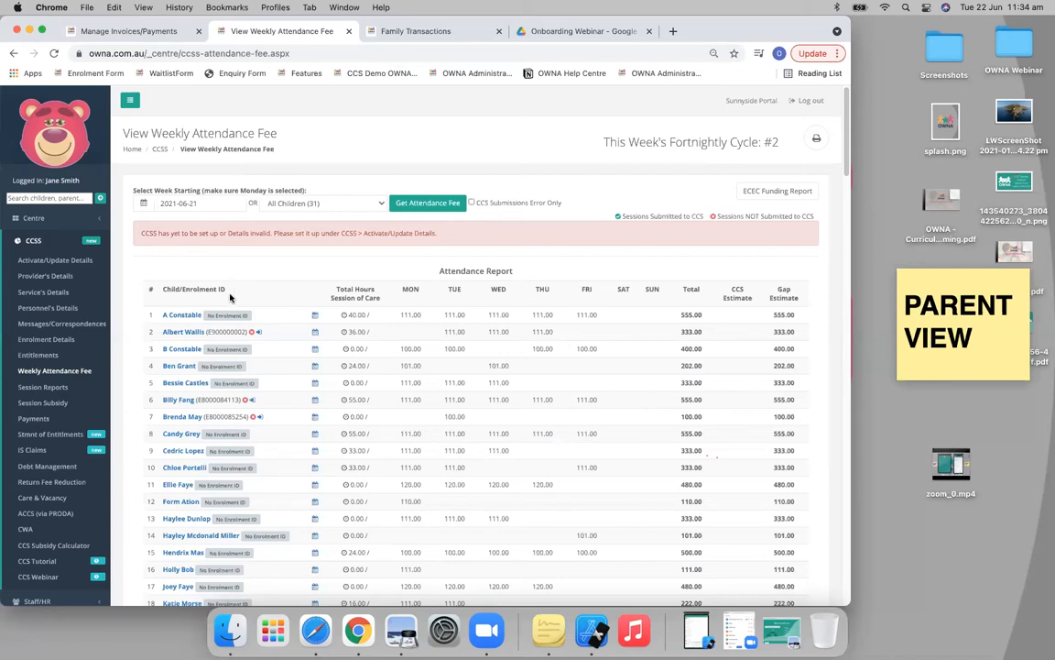
pyautogui.moveTo(219, 557)
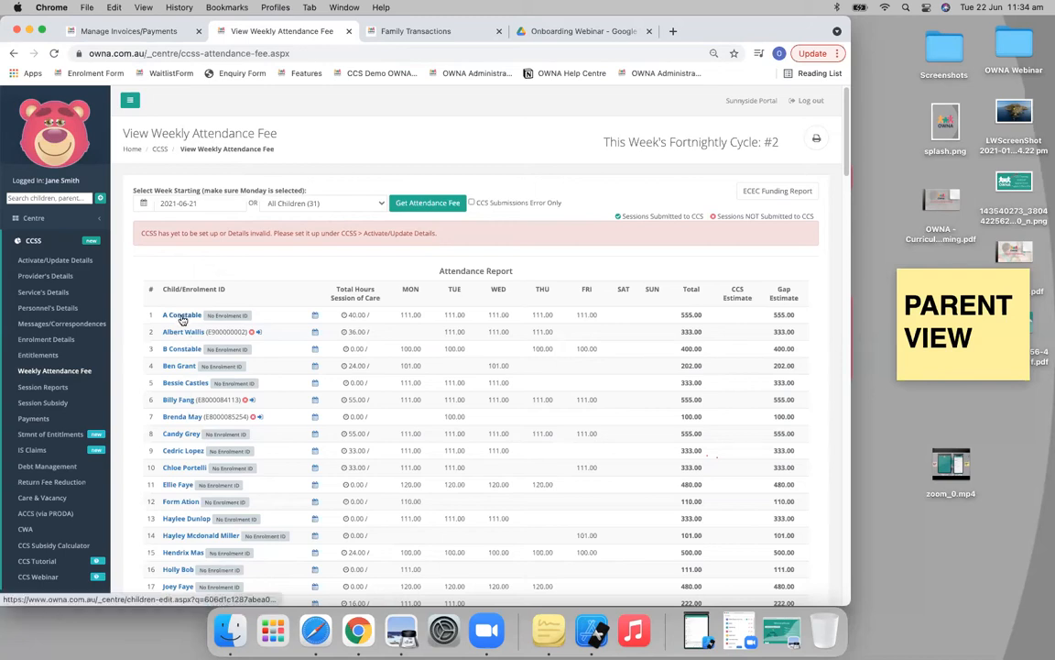
pyautogui.rightClick(182, 315)
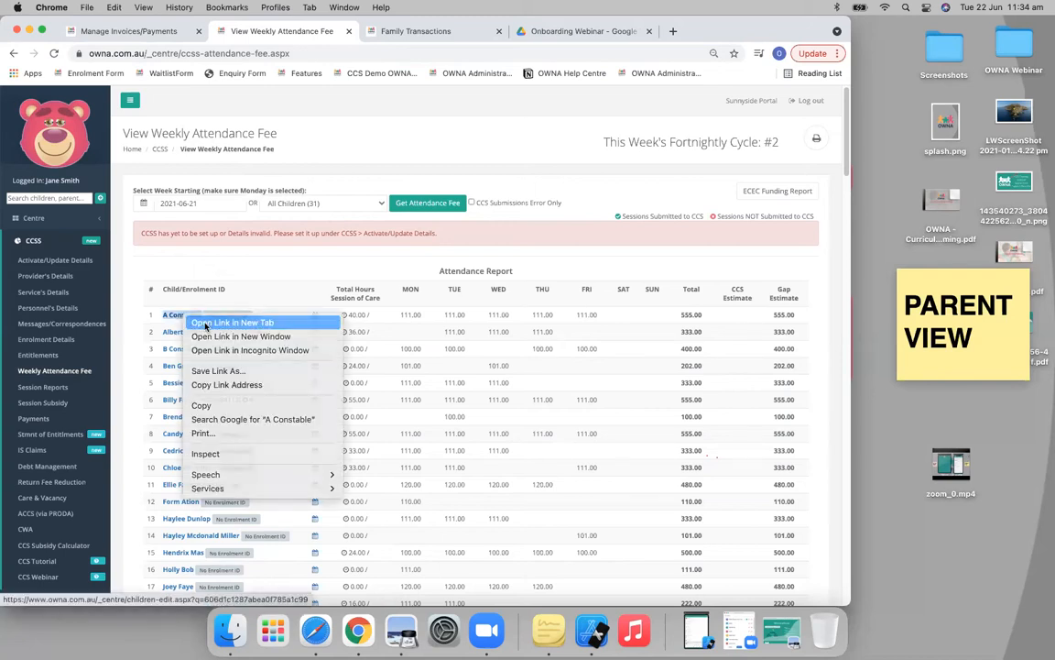
pyautogui.click(231, 323)
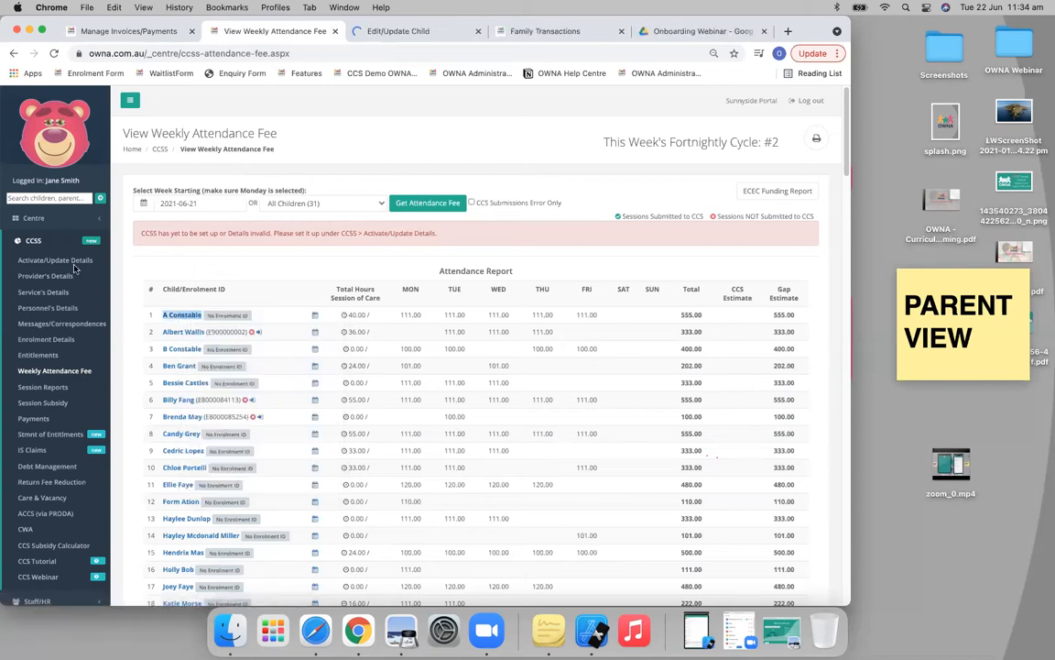
# - Open View All Children in a new tab and filter the list by 'constab'
pyautogui.click(31, 240)
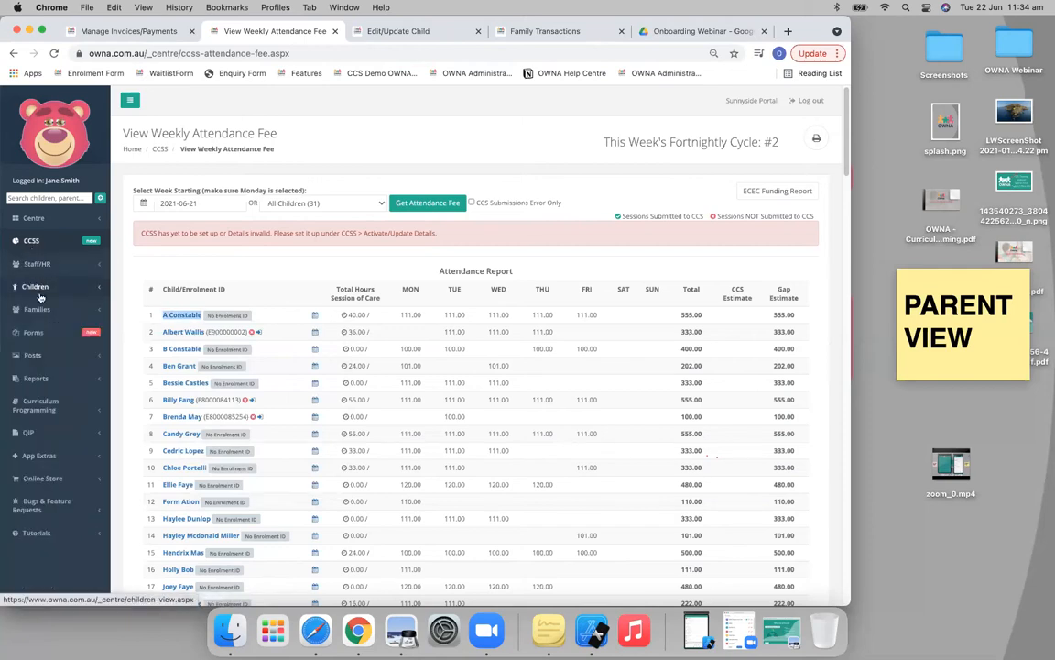
pyautogui.click(37, 286)
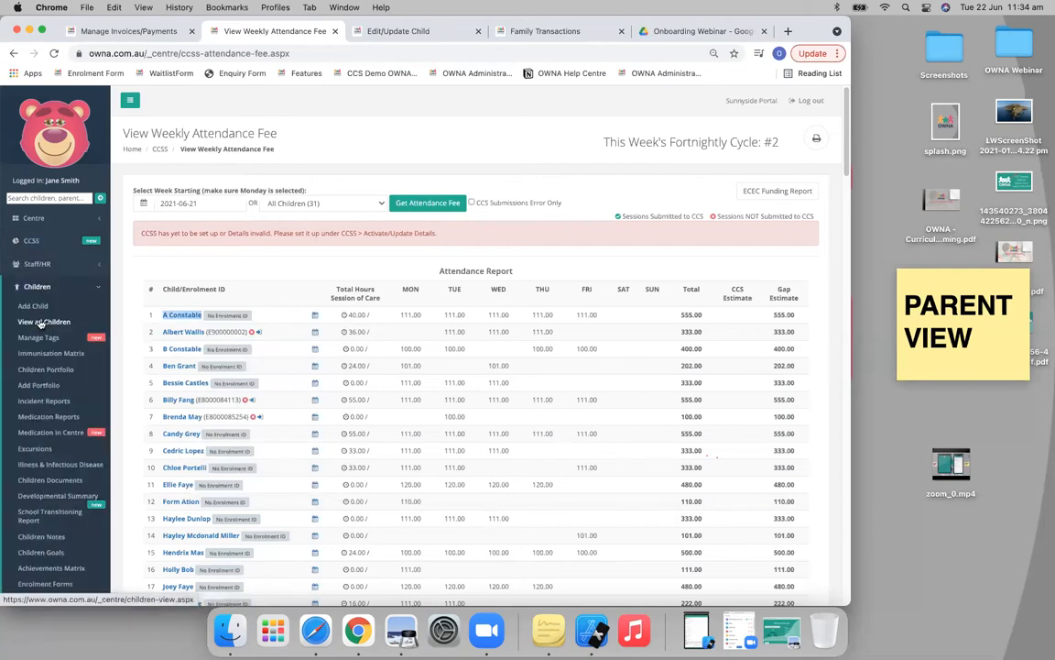
pyautogui.click(44, 322)
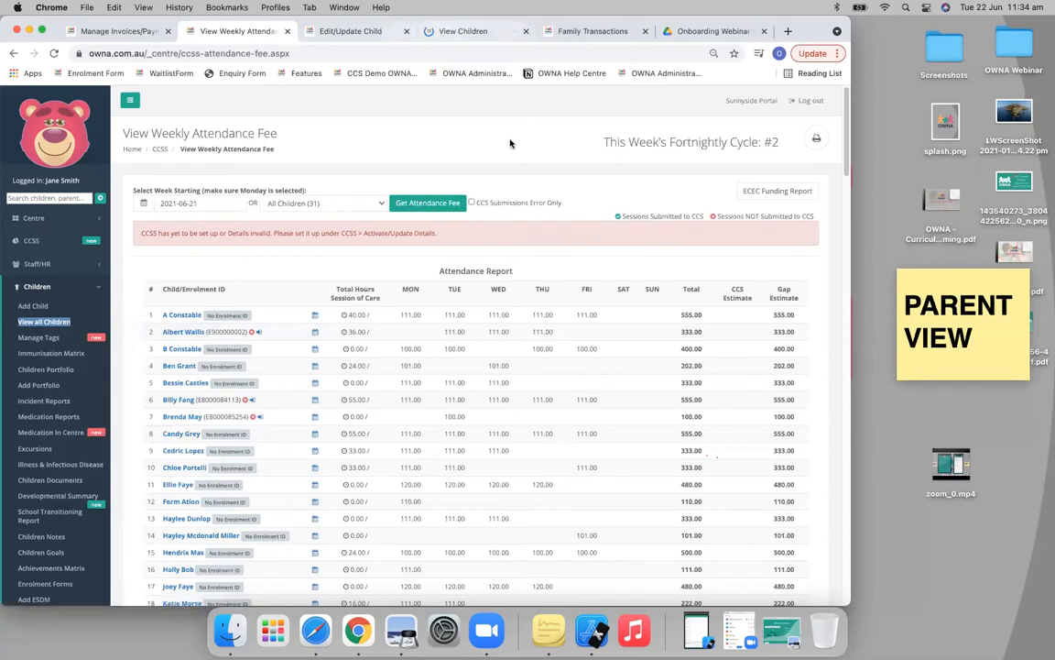
pyautogui.click(462, 29)
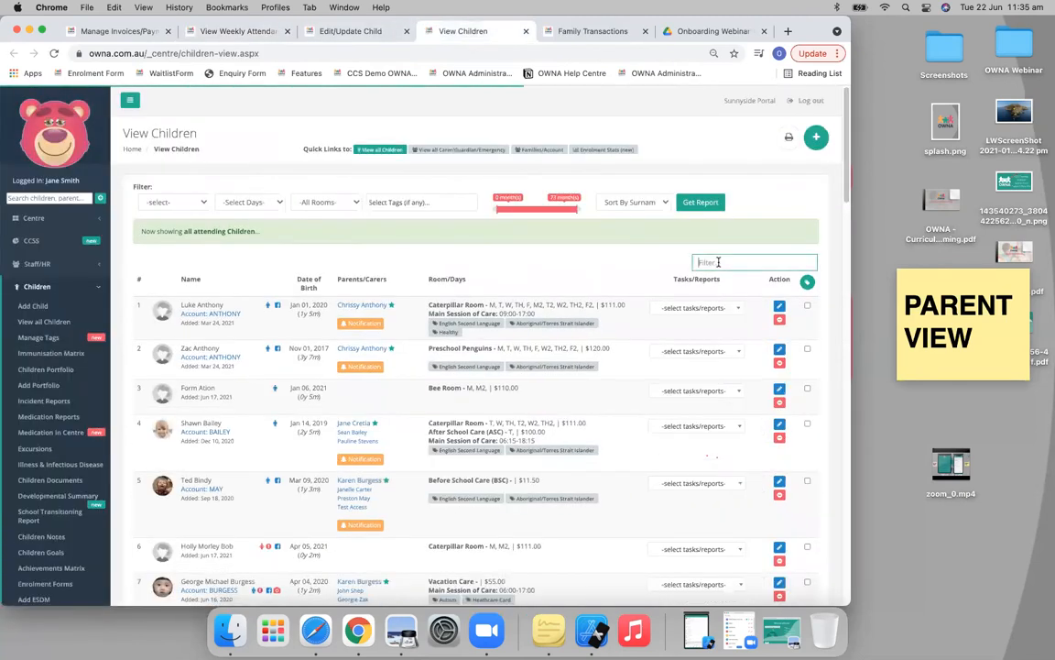
pyautogui.write('constab')
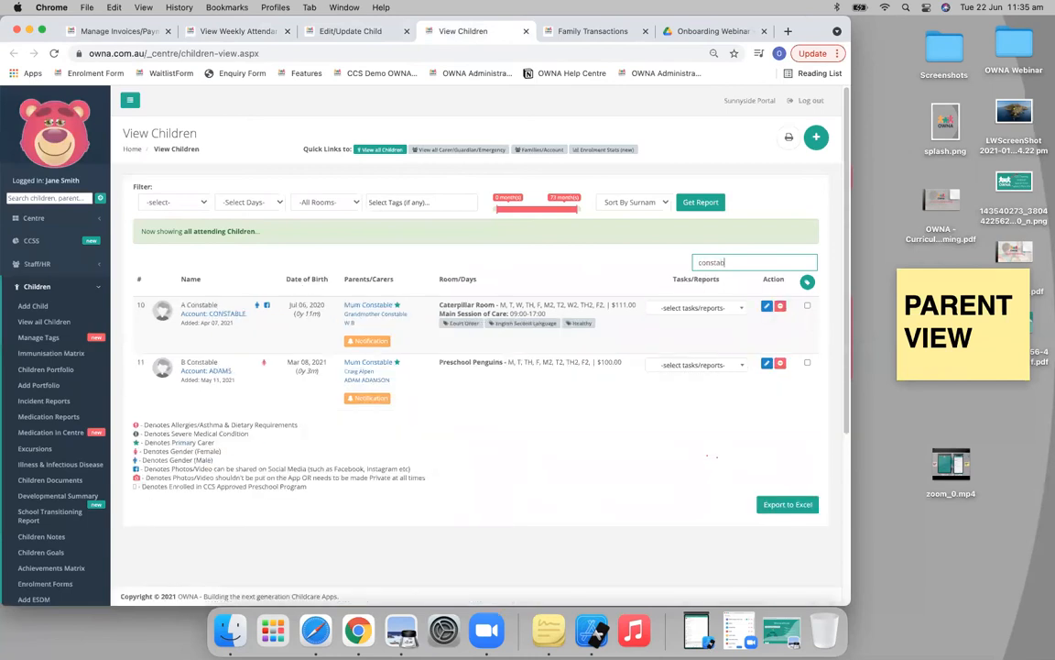
pyautogui.moveTo(202, 305)
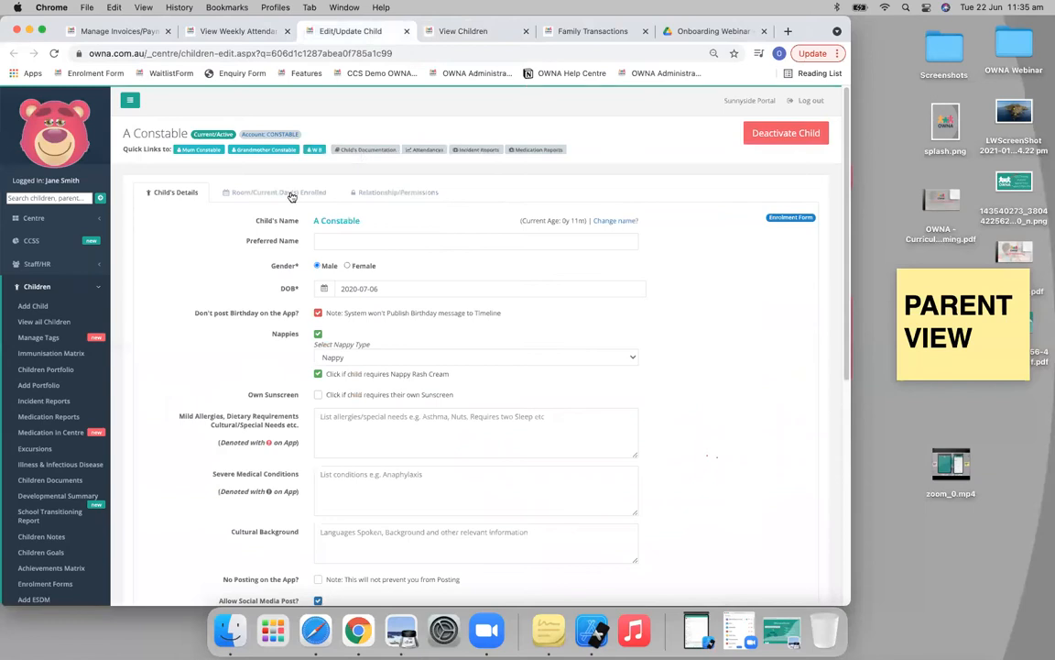
# - Return to A Constable's child profile and launch the Tutorial Guides help pages
pyautogui.click(237, 29)
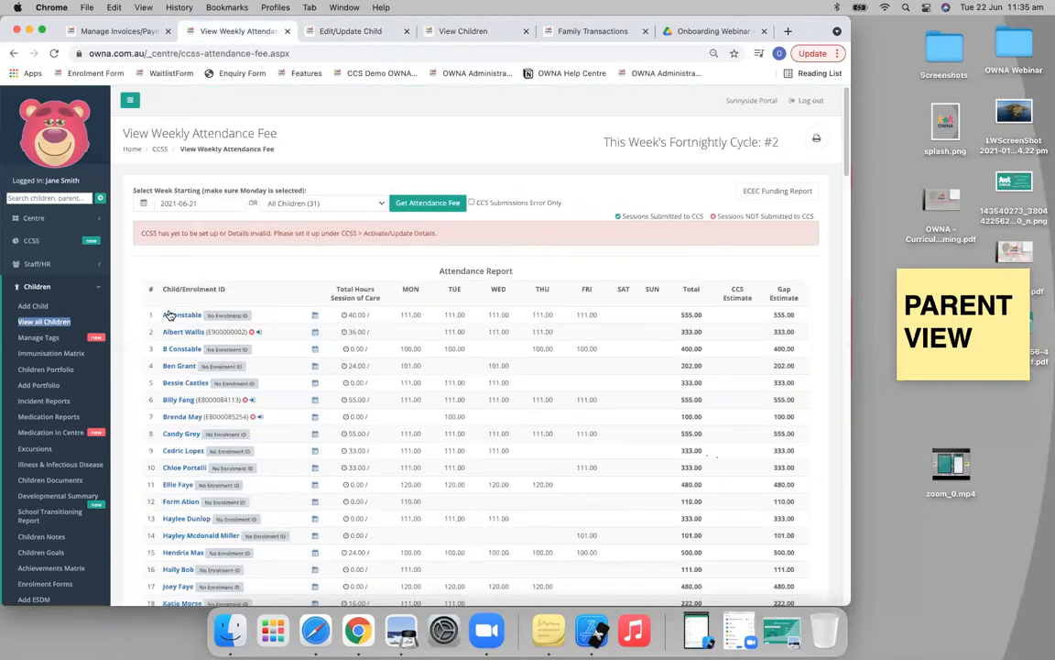
pyautogui.moveTo(182, 315)
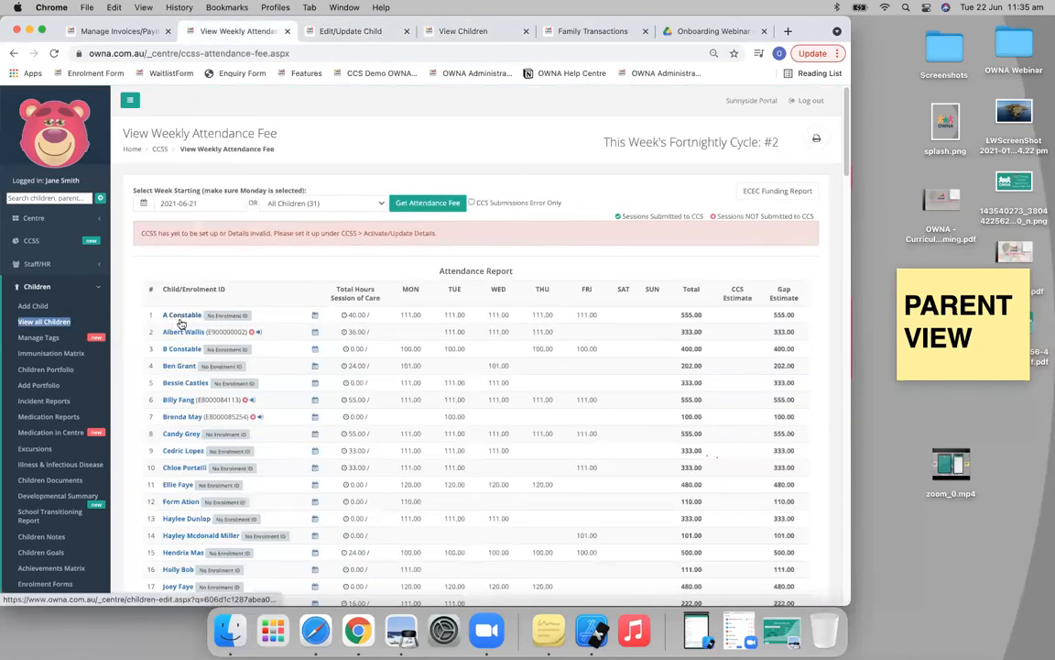
pyautogui.click(182, 315)
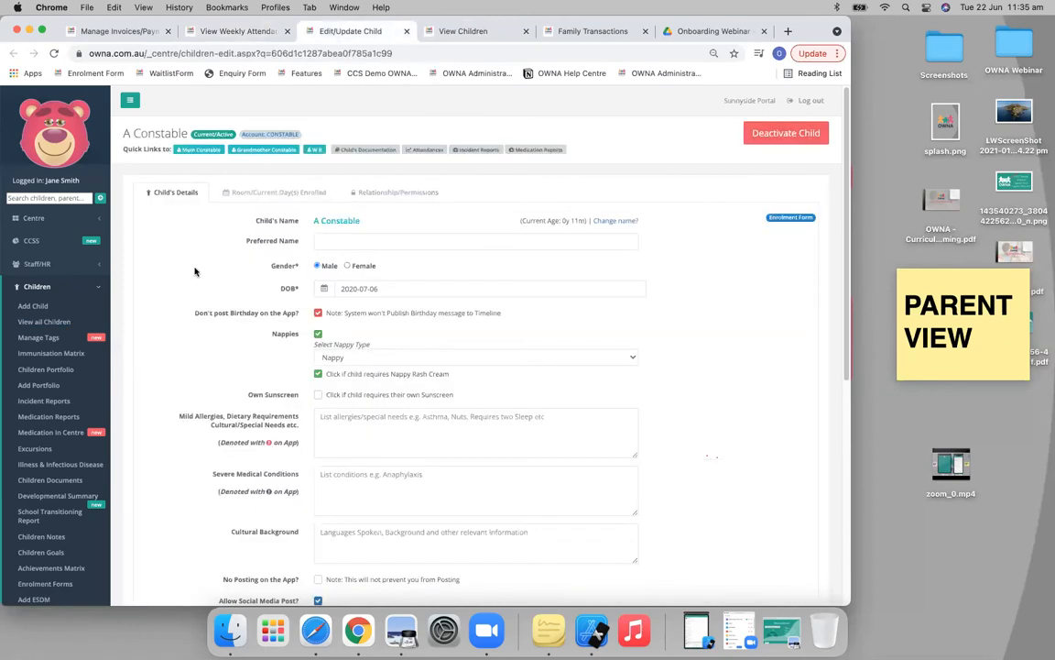
pyautogui.moveTo(468, 201)
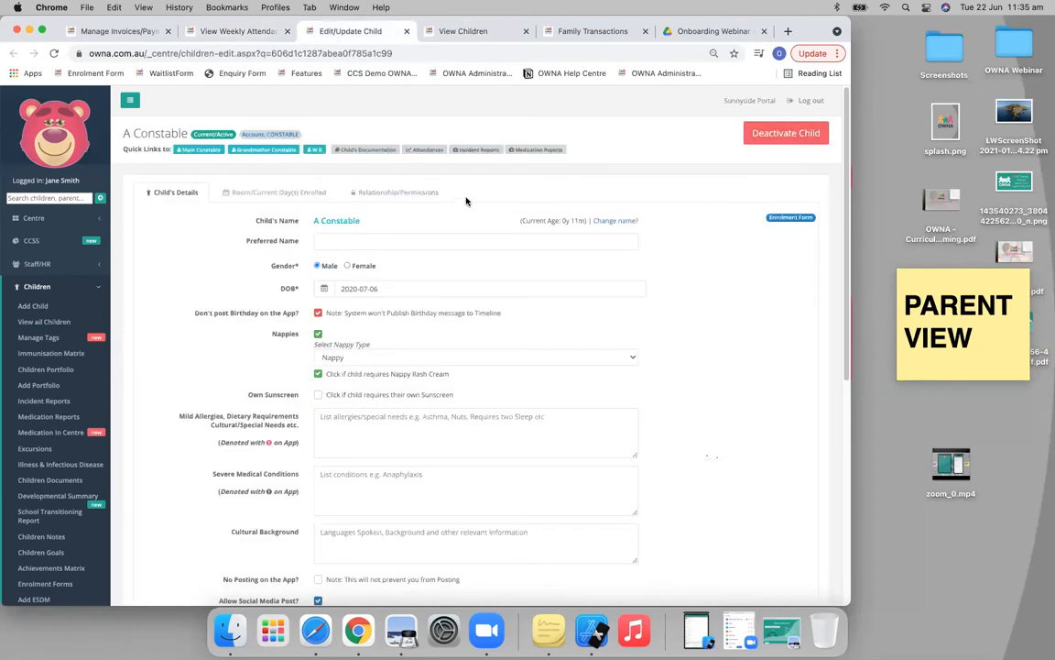
pyautogui.moveTo(455, 195)
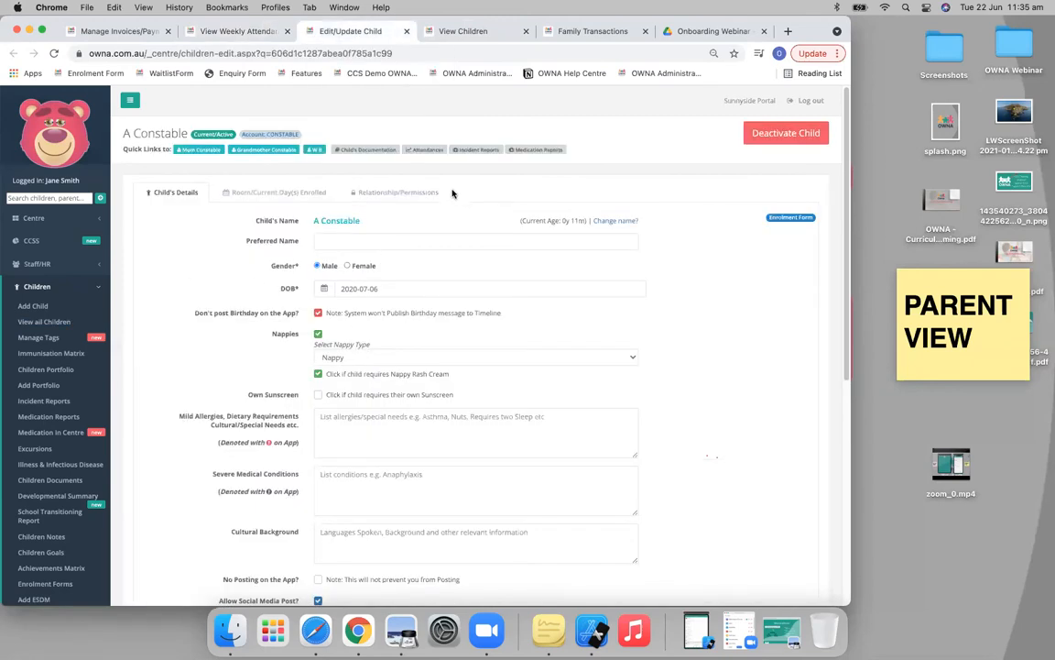
pyautogui.moveTo(463, 194)
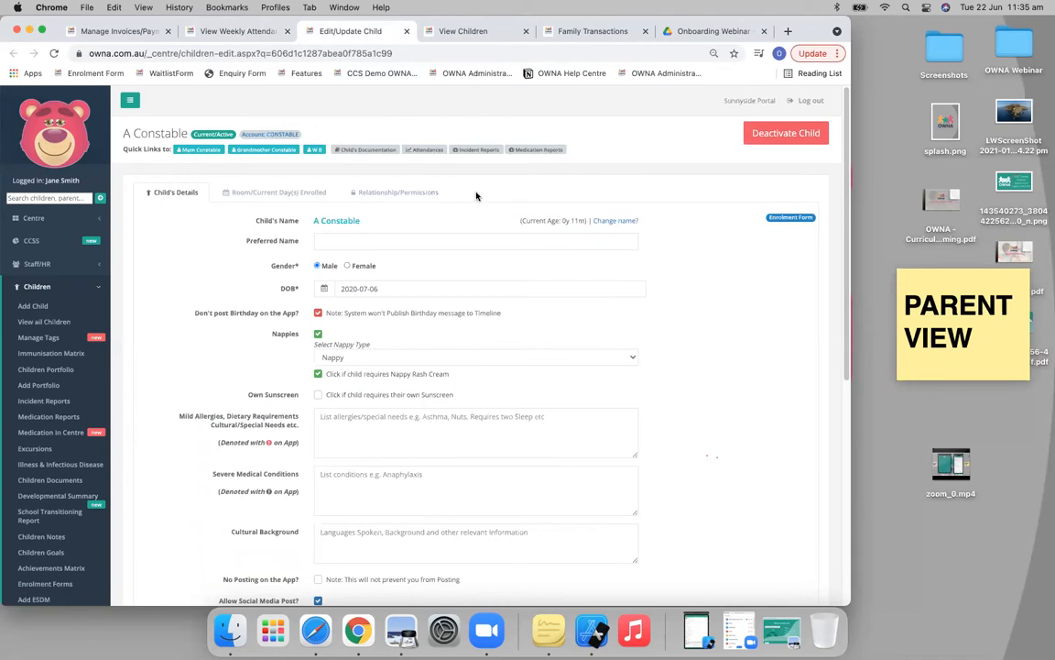
pyautogui.moveTo(762, 40)
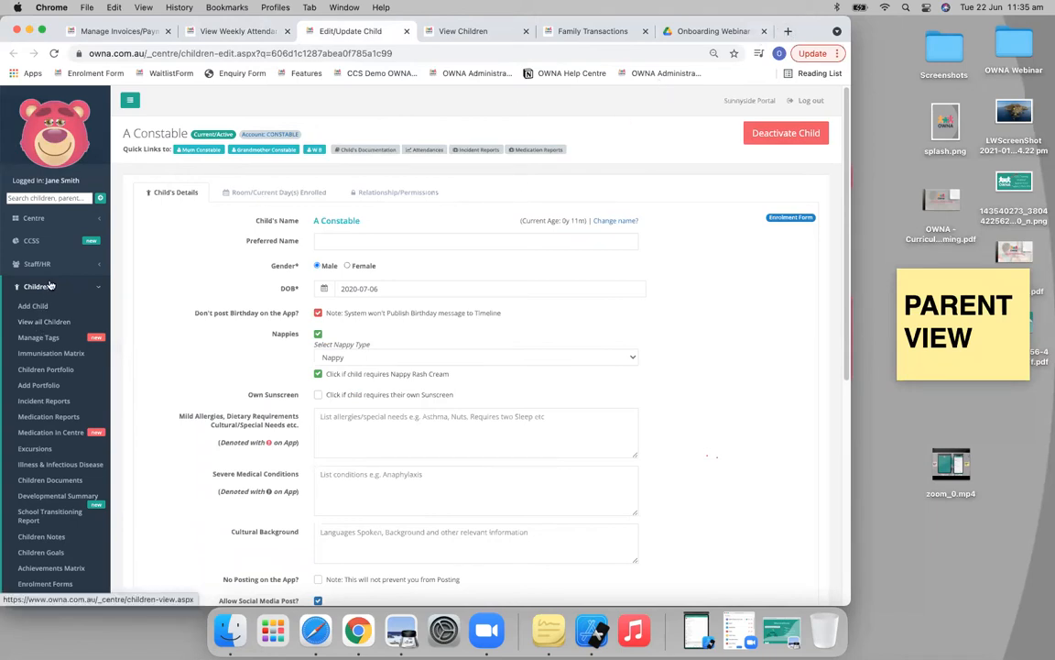
pyautogui.scroll(-3)
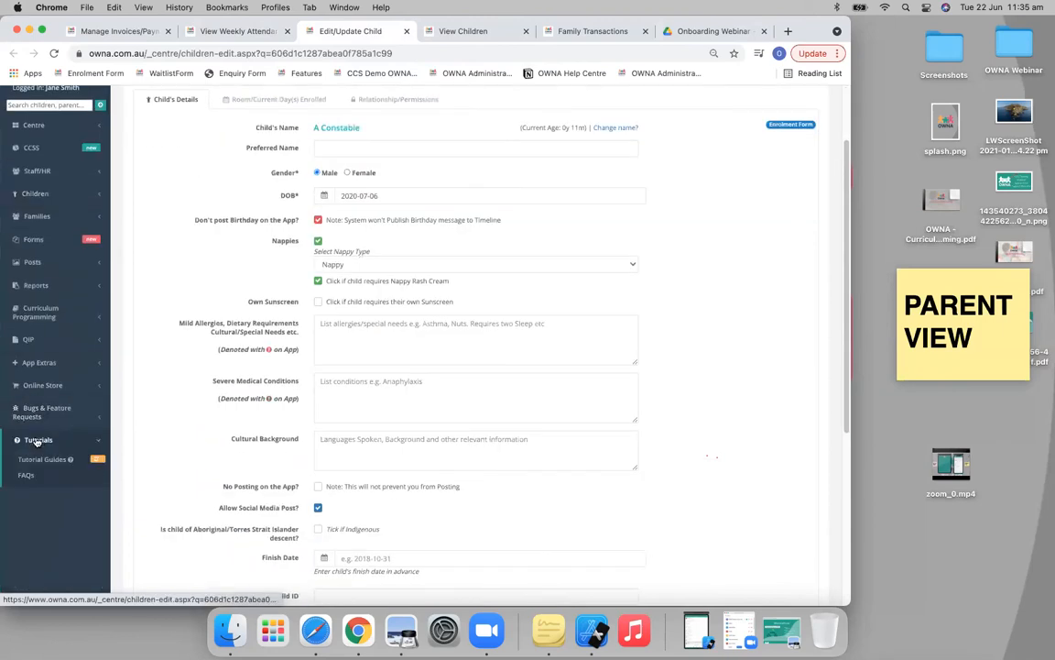
pyautogui.click(42, 458)
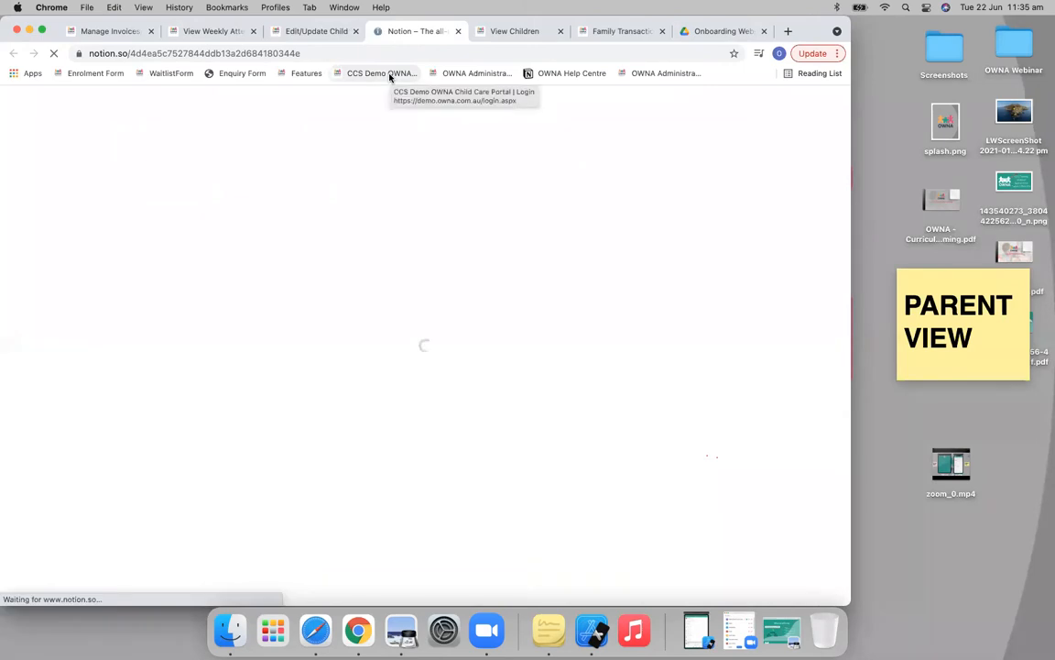
# - Open the CCS Usage gallery card on the OWNA Help Centre Notion page
pyautogui.click(414, 30)
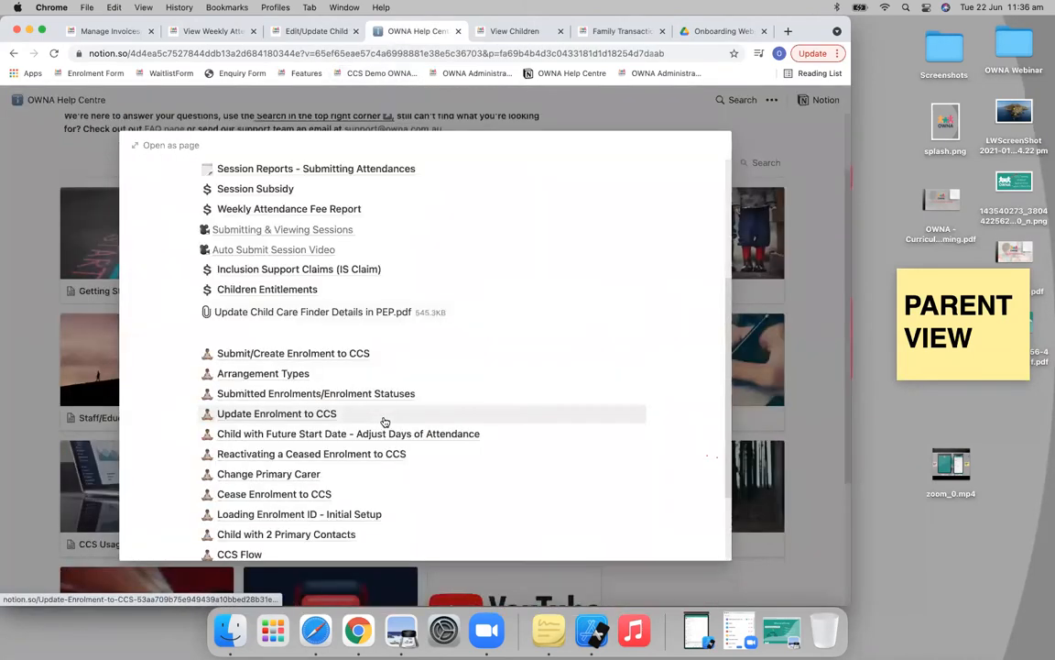
pyautogui.moveTo(294, 352)
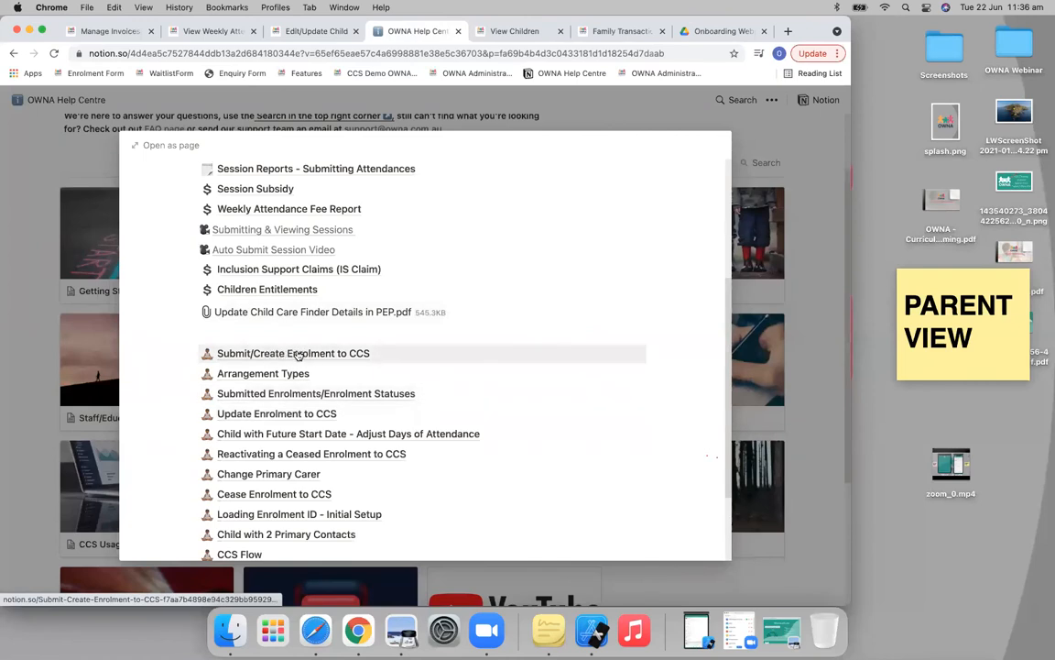
# - Read the Submit/Create Enrolment to CCS article down to its Incorrect Start Date section
pyautogui.click(293, 351)
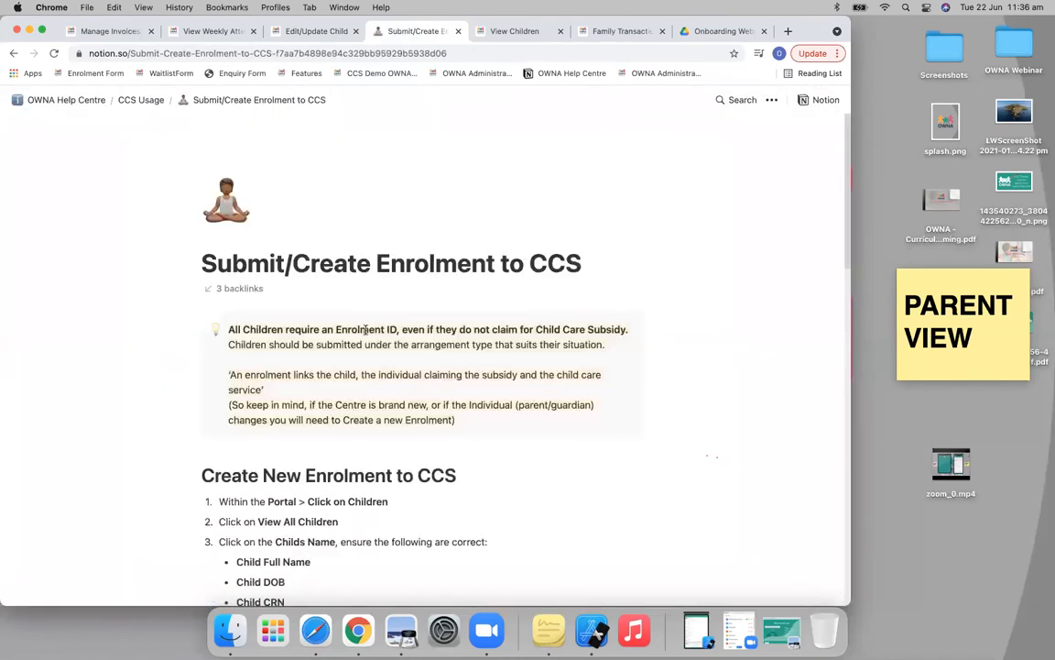
pyautogui.scroll(-3)
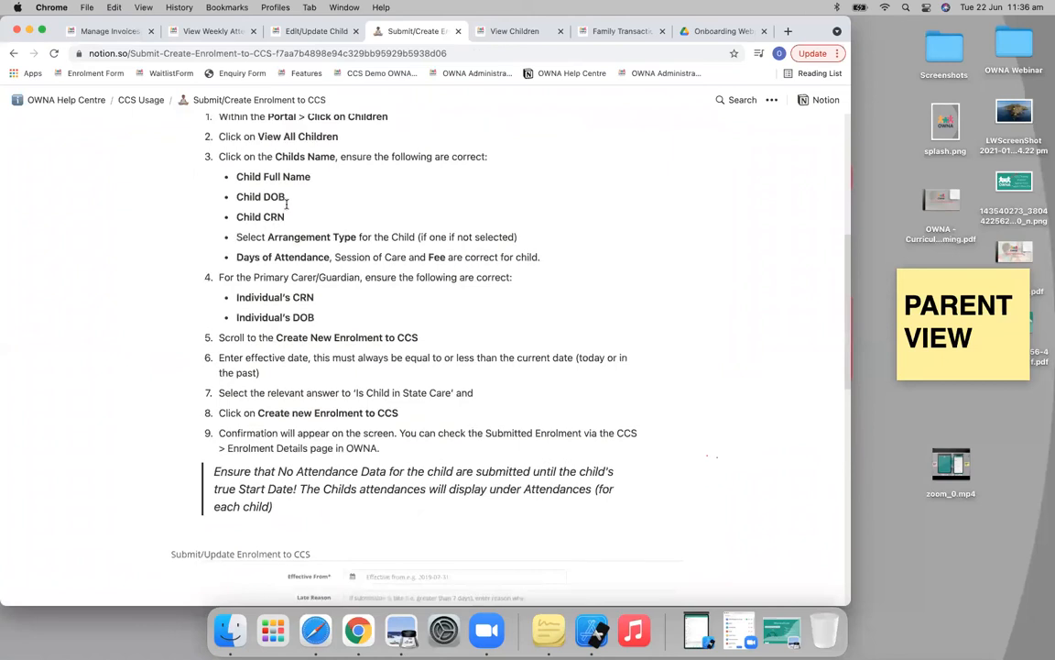
pyautogui.scroll(3)
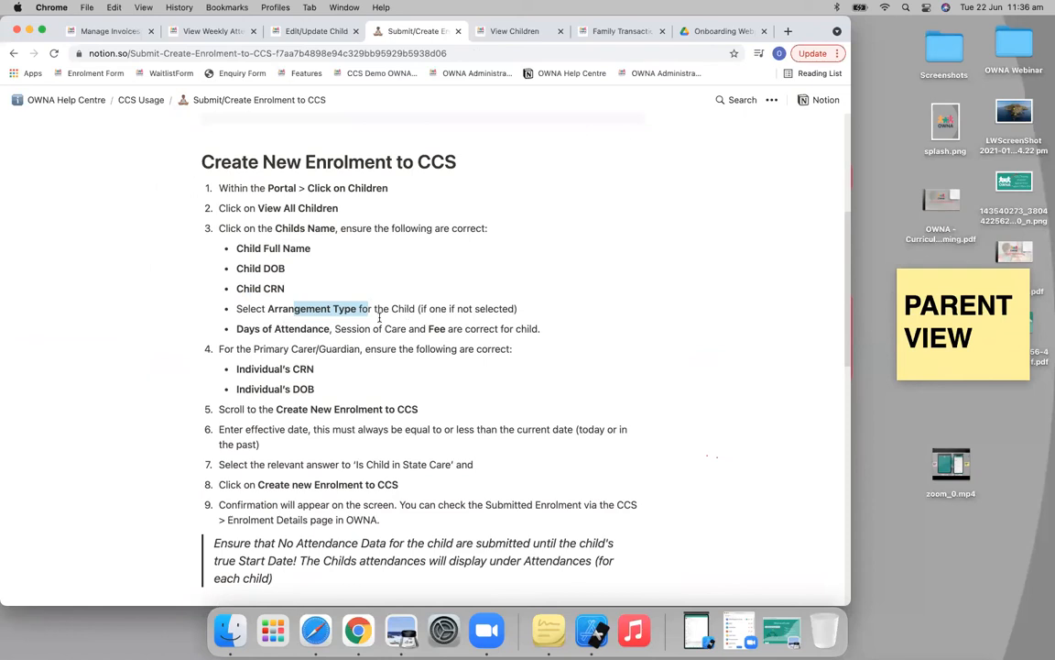
pyautogui.scroll(-3)
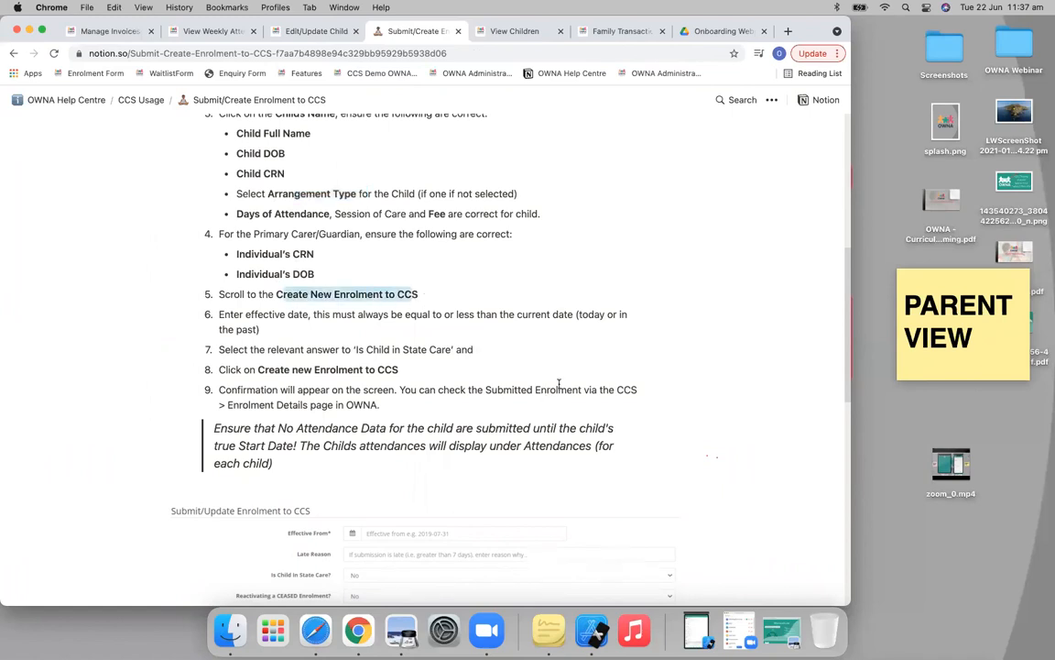
pyautogui.scroll(-3)
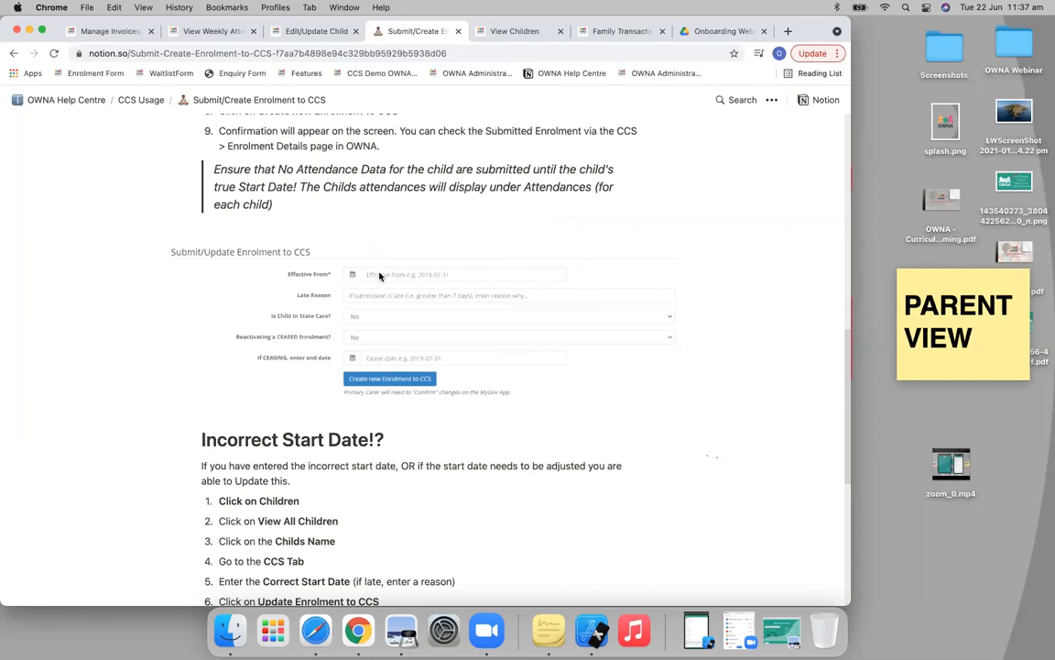
pyautogui.moveTo(385, 275)
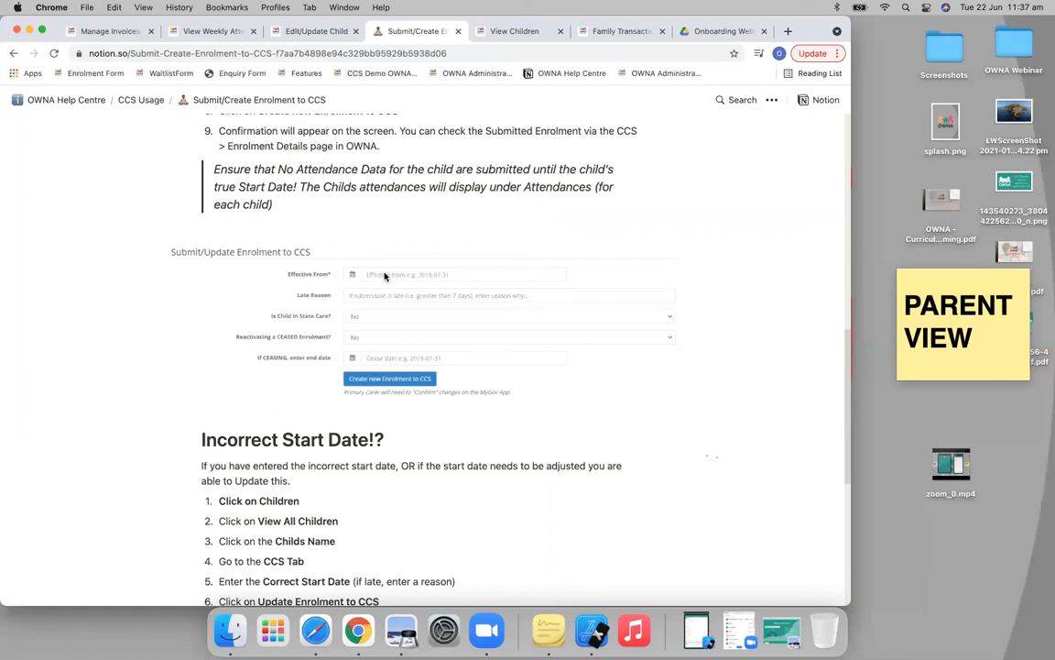